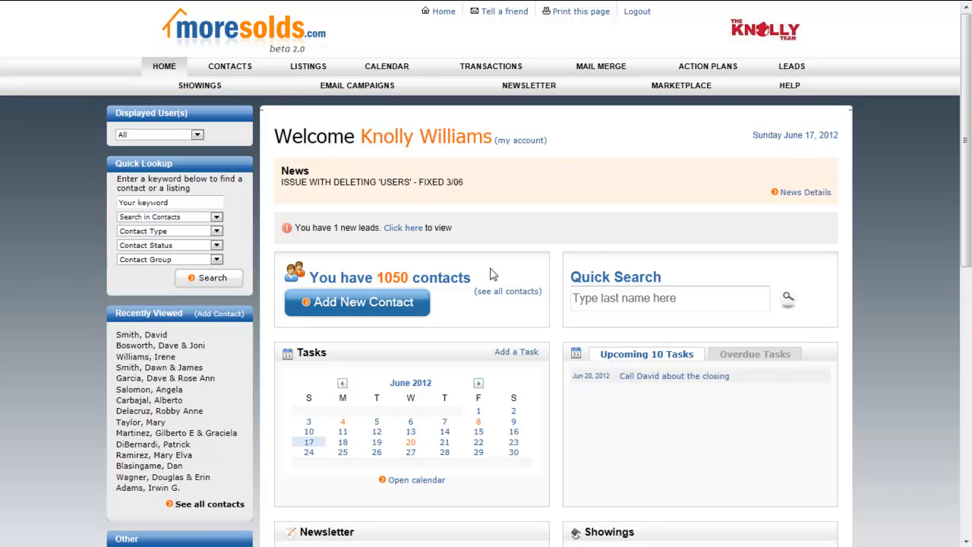
# Open the Emails overview page from the Email Campaigns menu
pyautogui.click(355, 85)
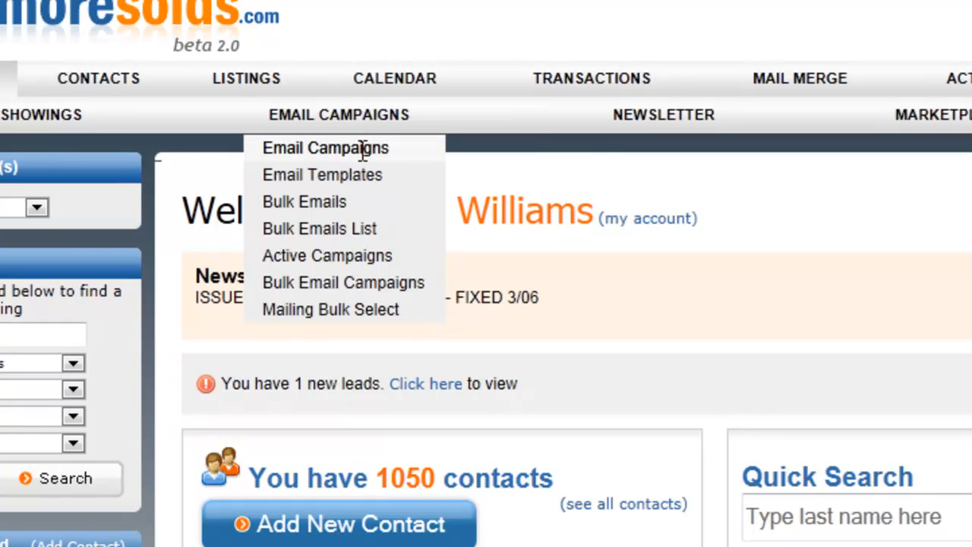
pyautogui.moveTo(350, 228)
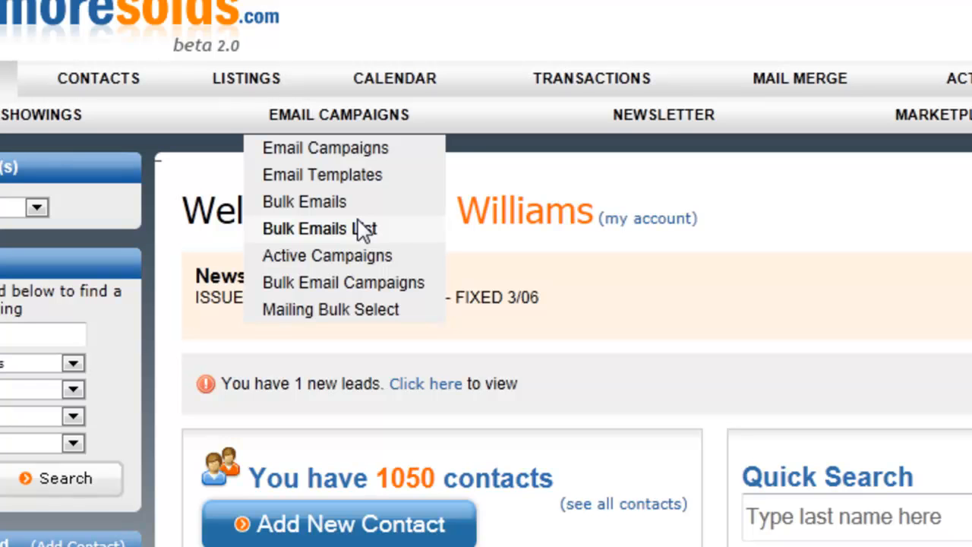
pyautogui.click(325, 147)
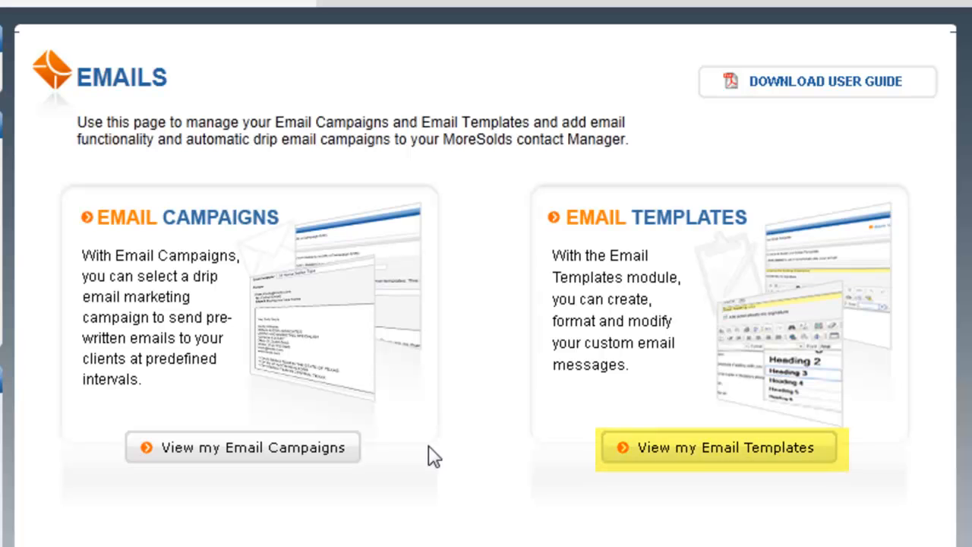
# Show 'View my Email Templates' and scroll through the Active Templates list
pyautogui.click(720, 447)
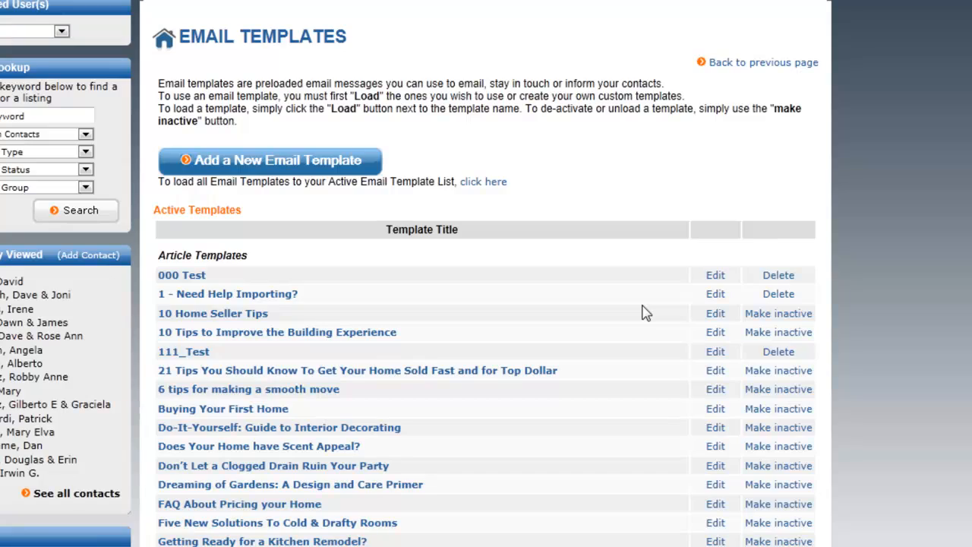
pyautogui.scroll(-3)
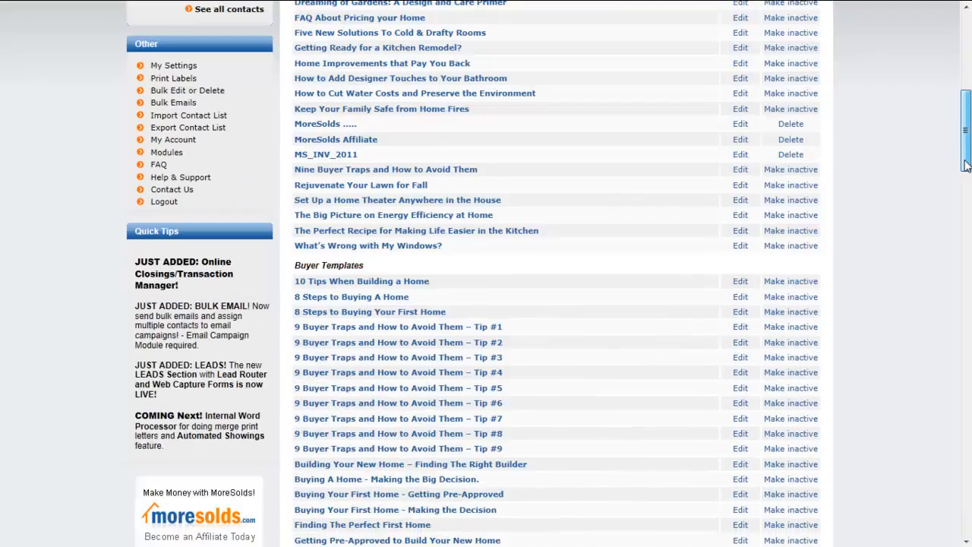
pyautogui.scroll(-3)
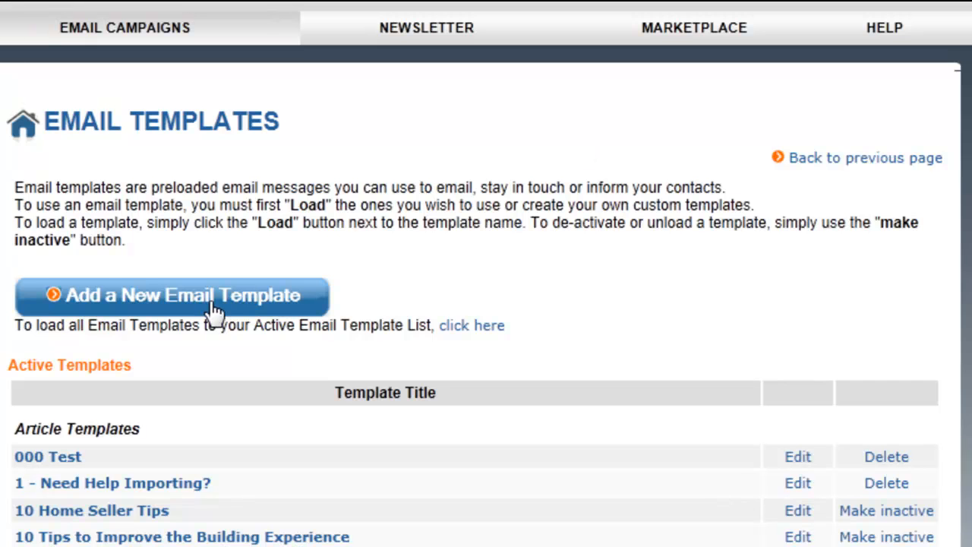
# Create an Article template titled 'Top 5 tips you should know before you list' with automatic signature
pyautogui.click(183, 295)
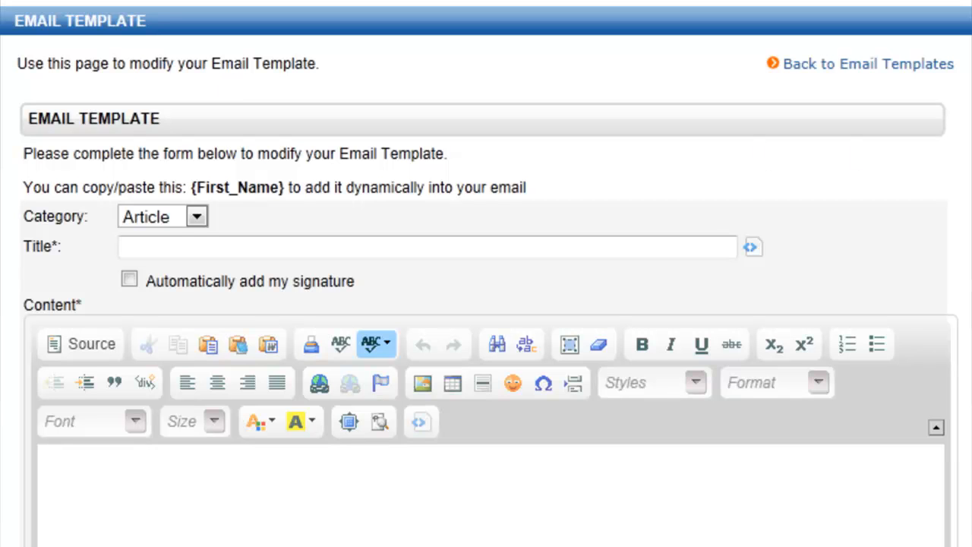
pyautogui.click(196, 216)
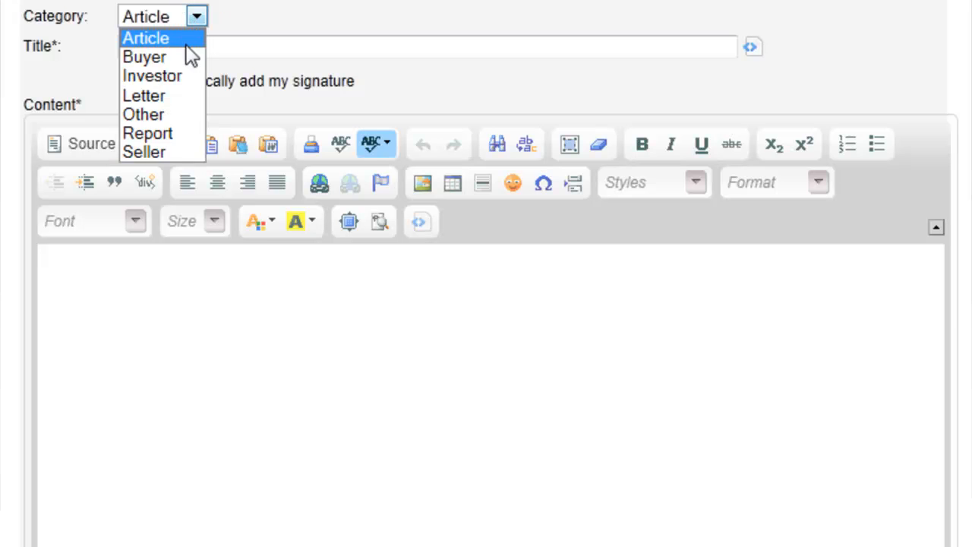
pyautogui.moveTo(145, 56)
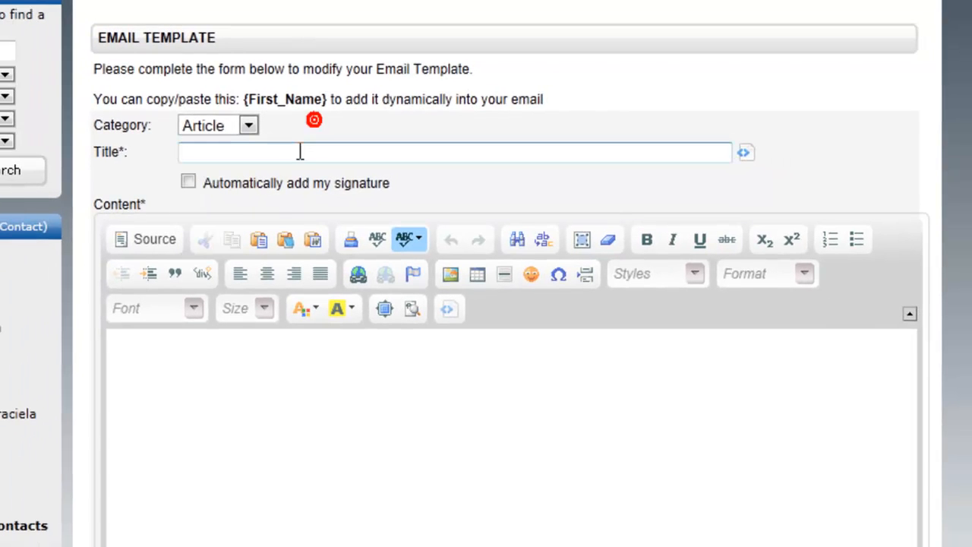
pyautogui.click(304, 152)
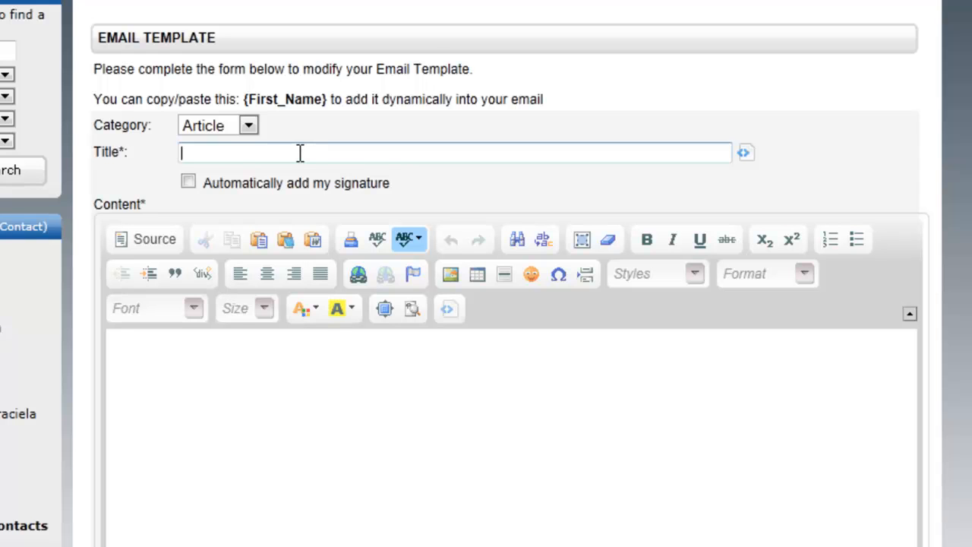
pyautogui.write('Top tips you should know before you list')
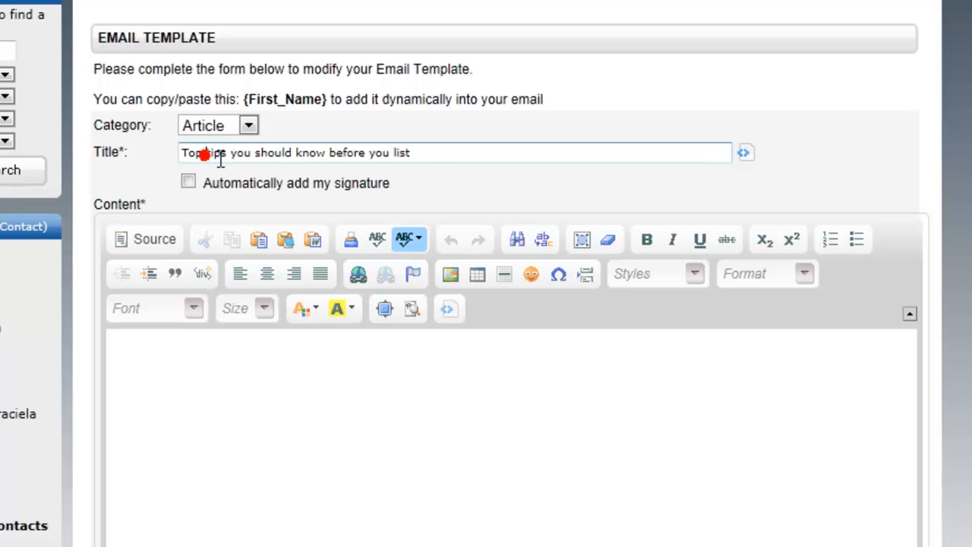
pyautogui.write('5')
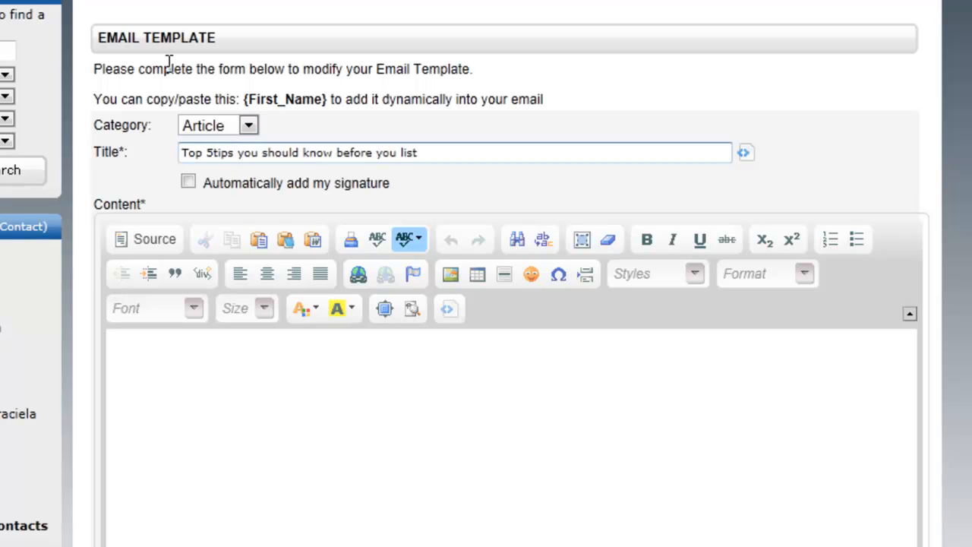
pyautogui.click(189, 183)
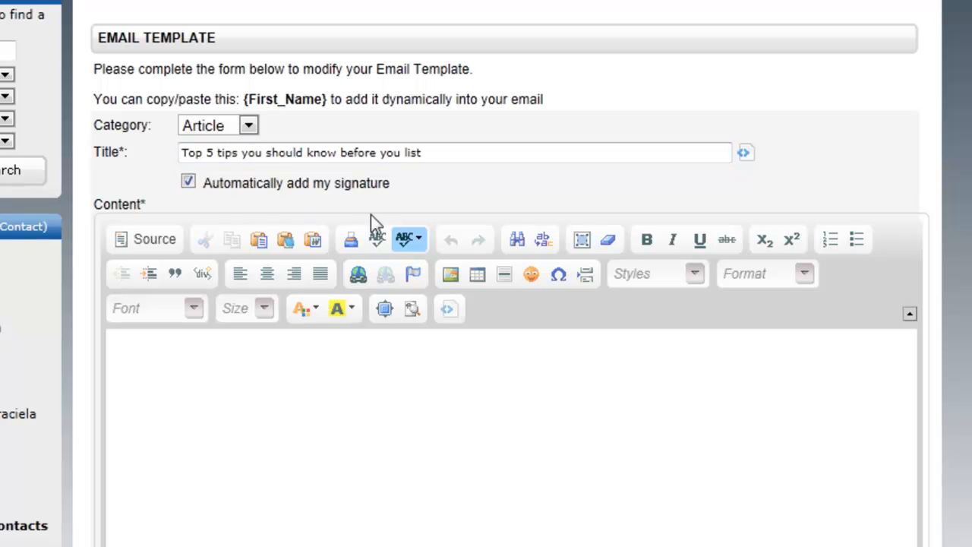
pyautogui.moveTo(298, 410)
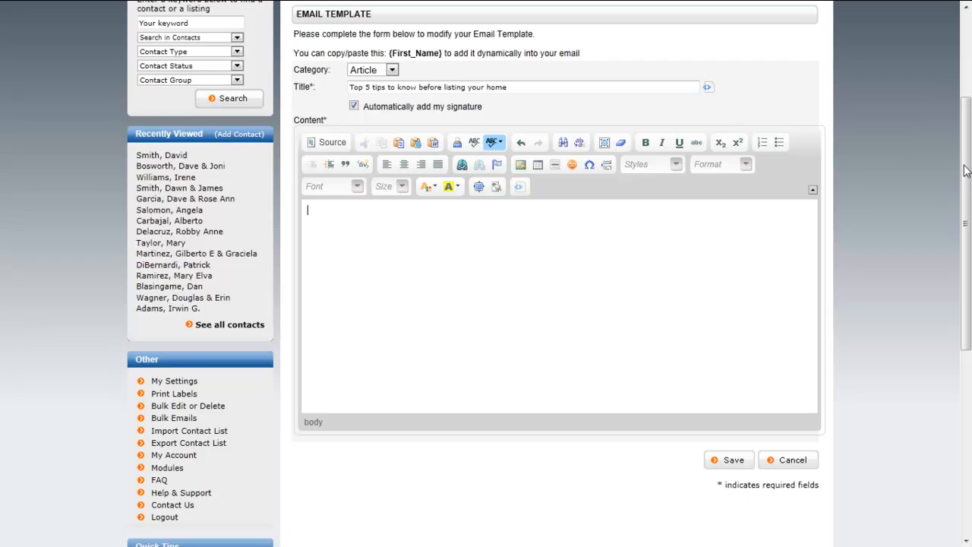
# Scroll to the Content editor holding the 'Dear {First_Name},' article text
pyautogui.scroll(-3)
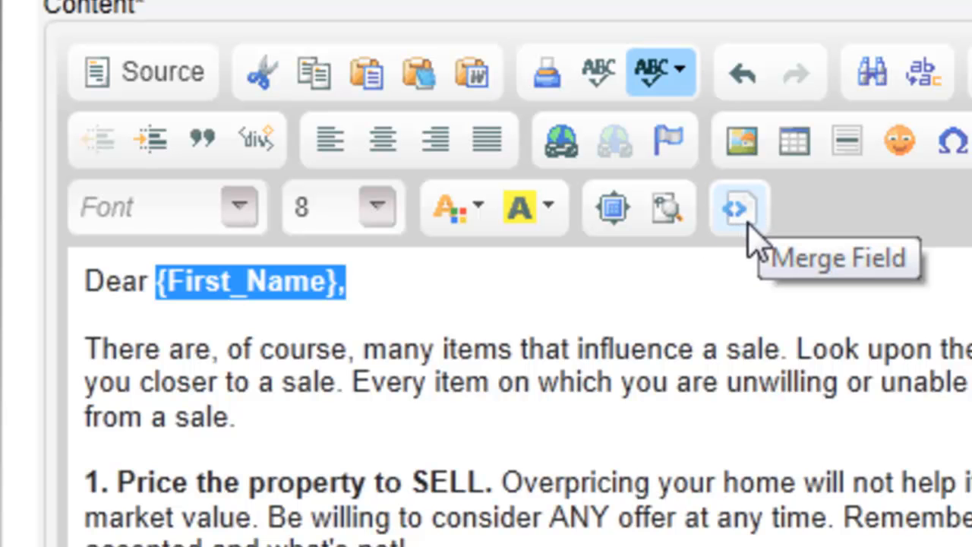
pyautogui.click(739, 207)
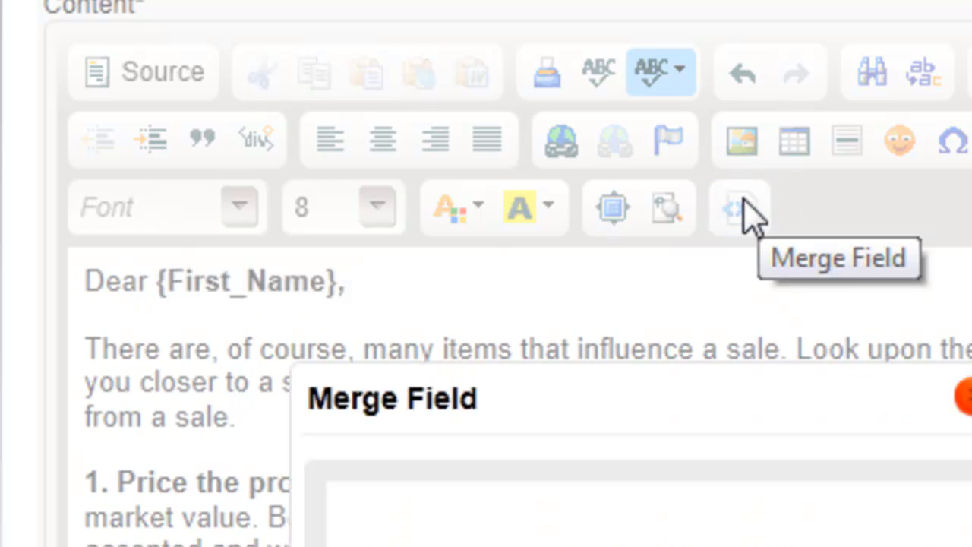
pyautogui.click(464, 225)
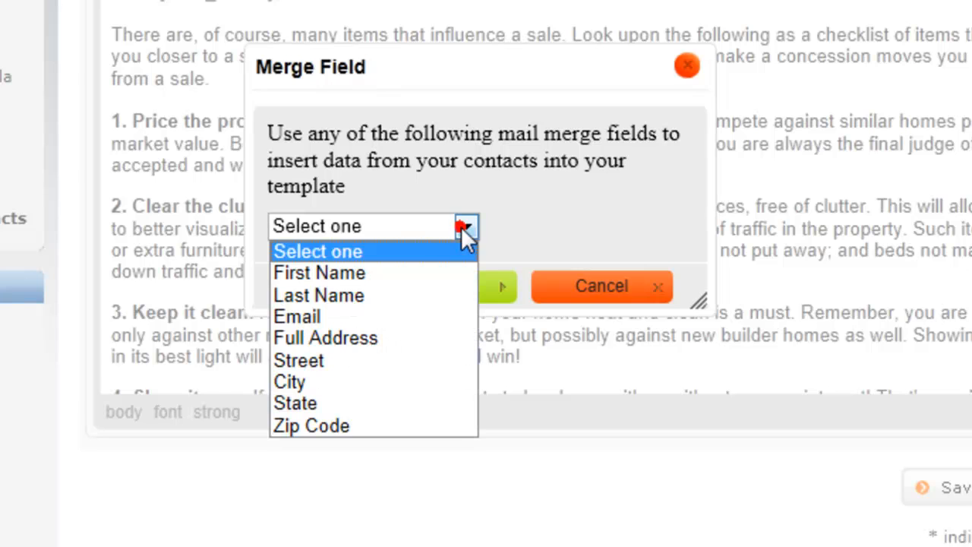
pyautogui.moveTo(439, 294)
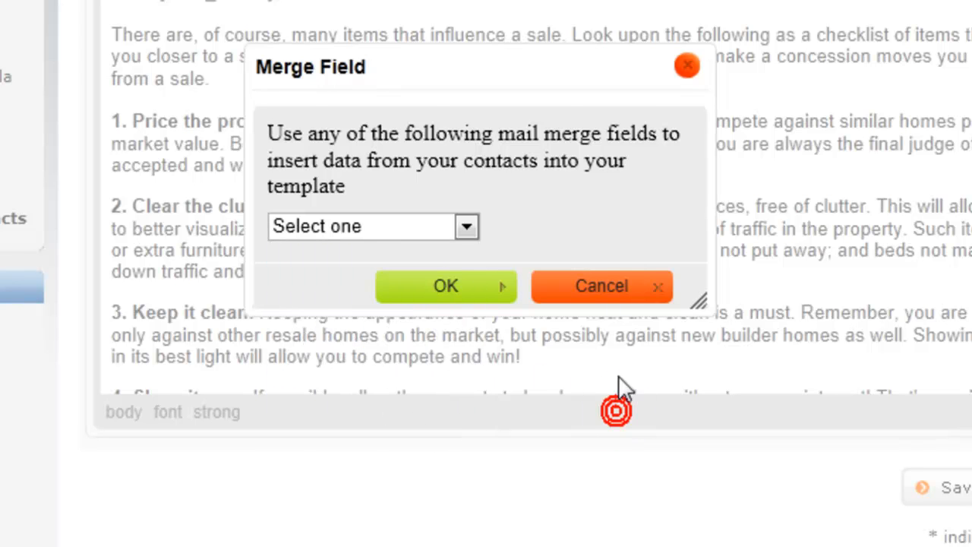
pyautogui.click(602, 286)
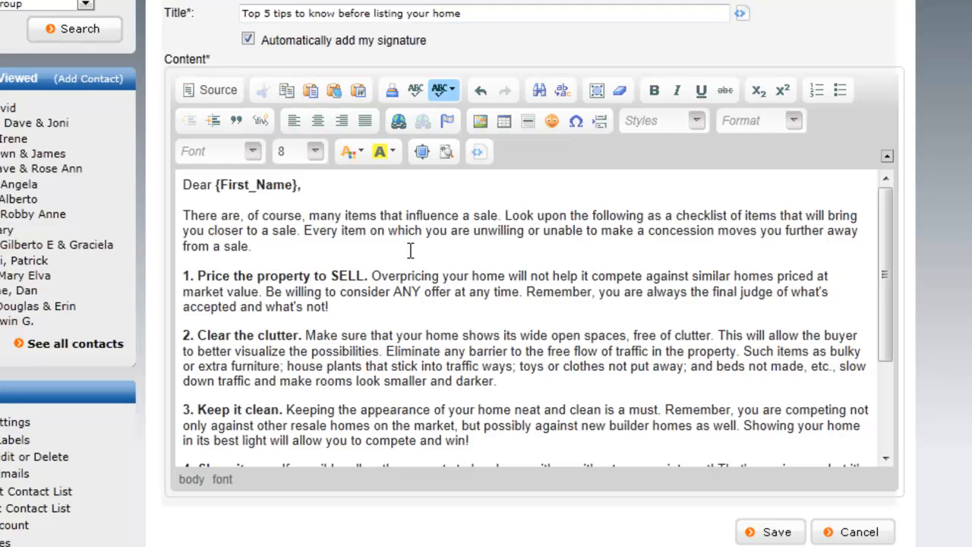
# Scroll down toward Save to leave the template editor
pyautogui.scroll(-3)
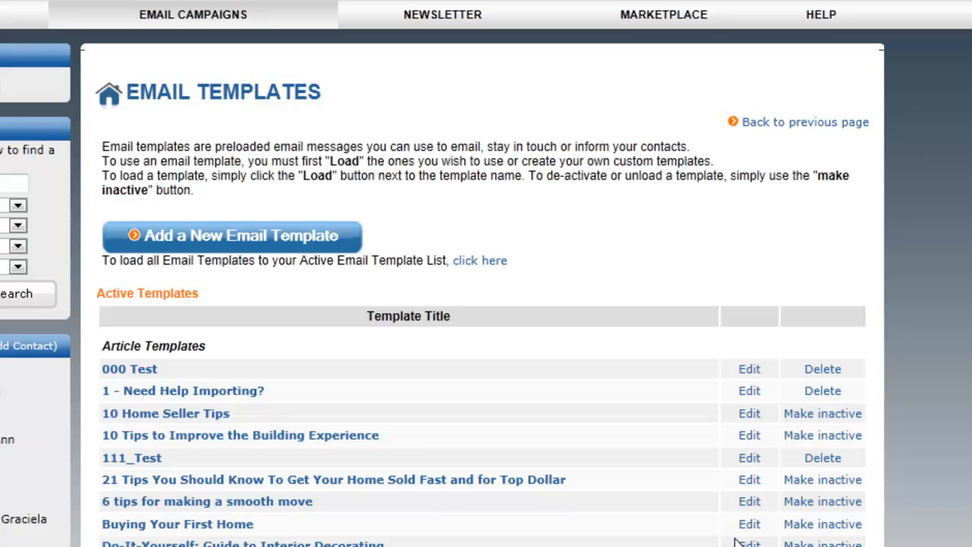
pyautogui.moveTo(484, 328)
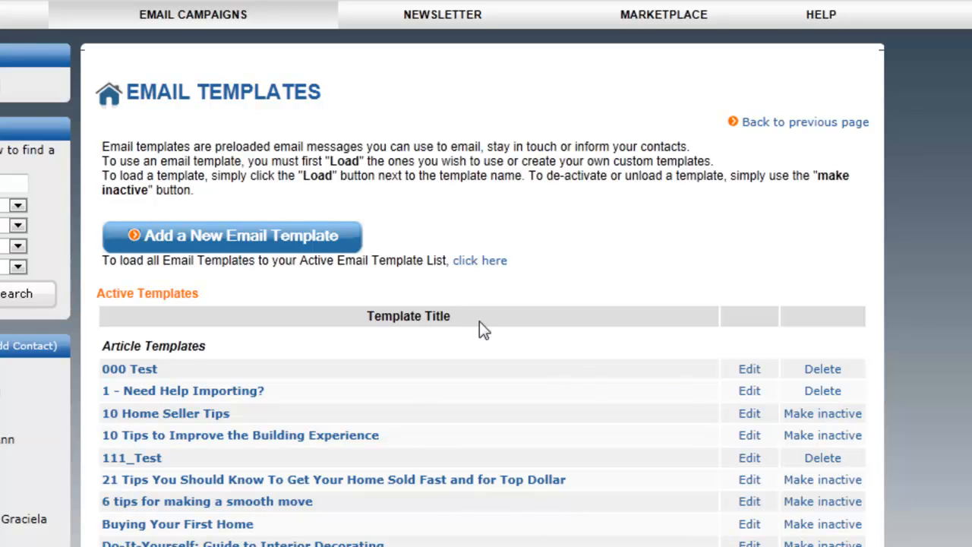
pyautogui.moveTo(663, 15)
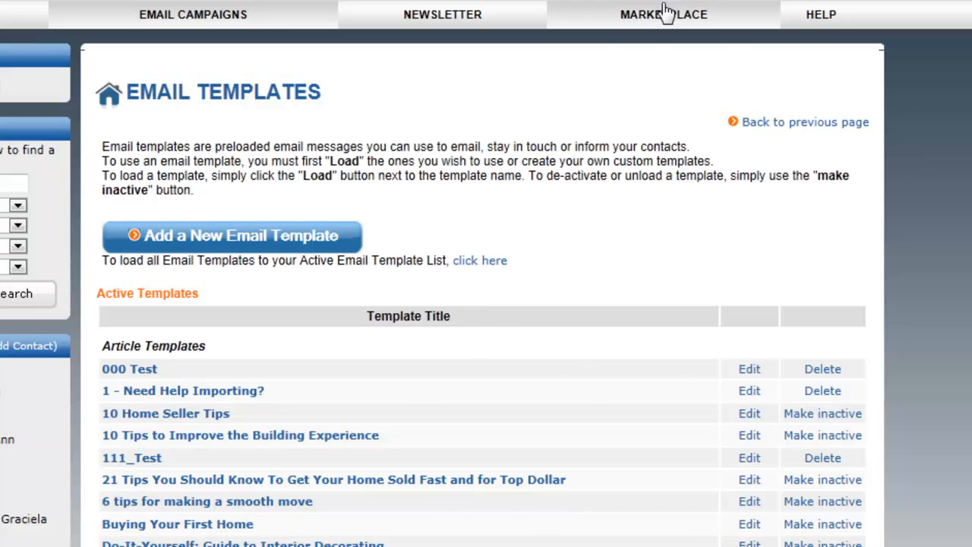
pyautogui.click(192, 15)
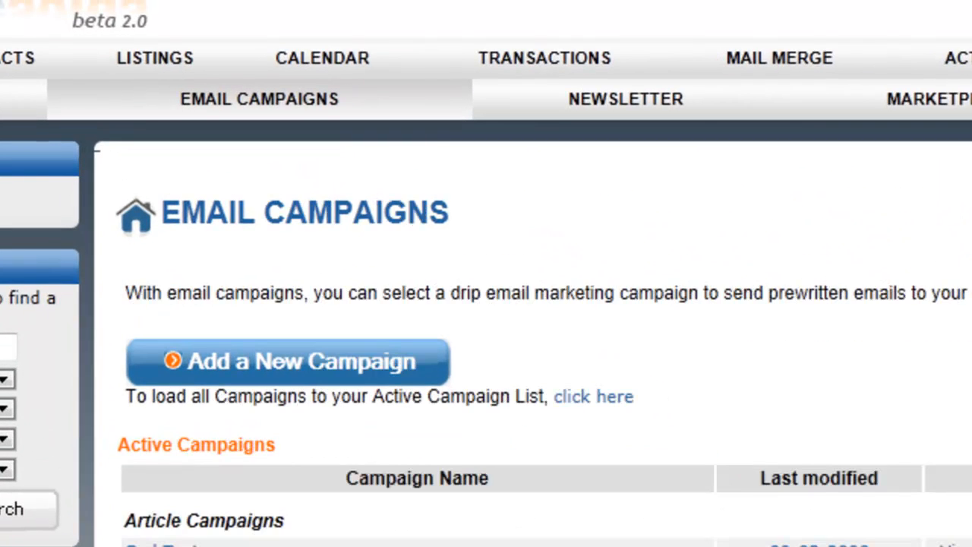
pyautogui.scroll(-3)
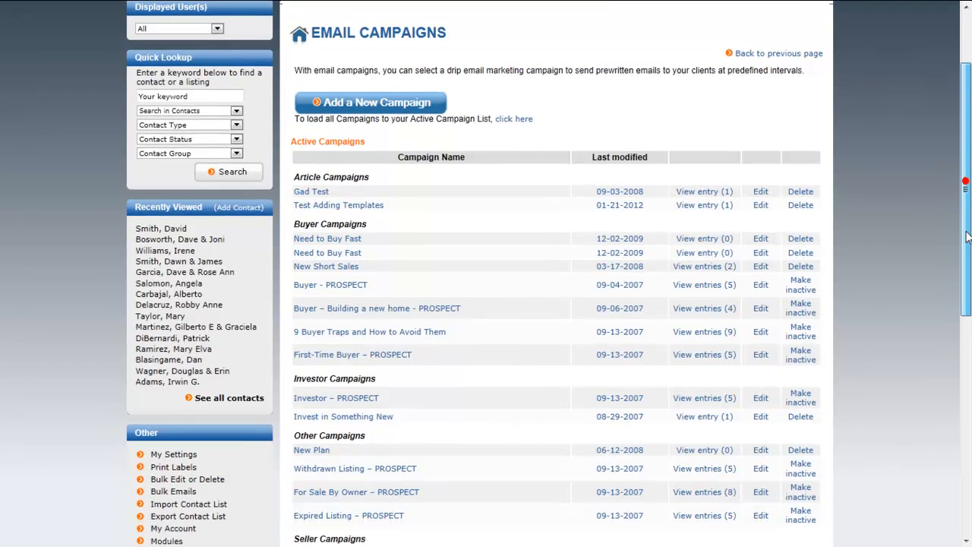
pyautogui.scroll(-3)
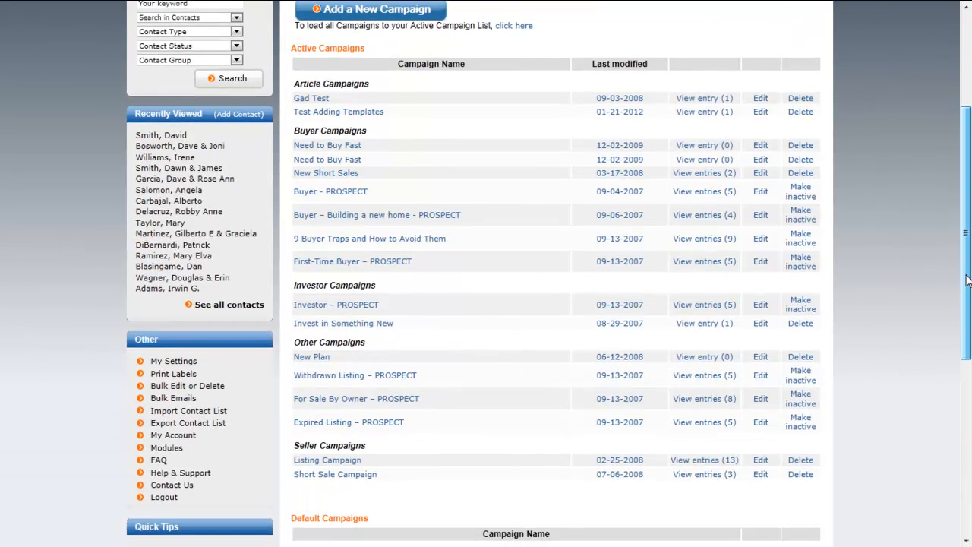
pyautogui.scroll(-3)
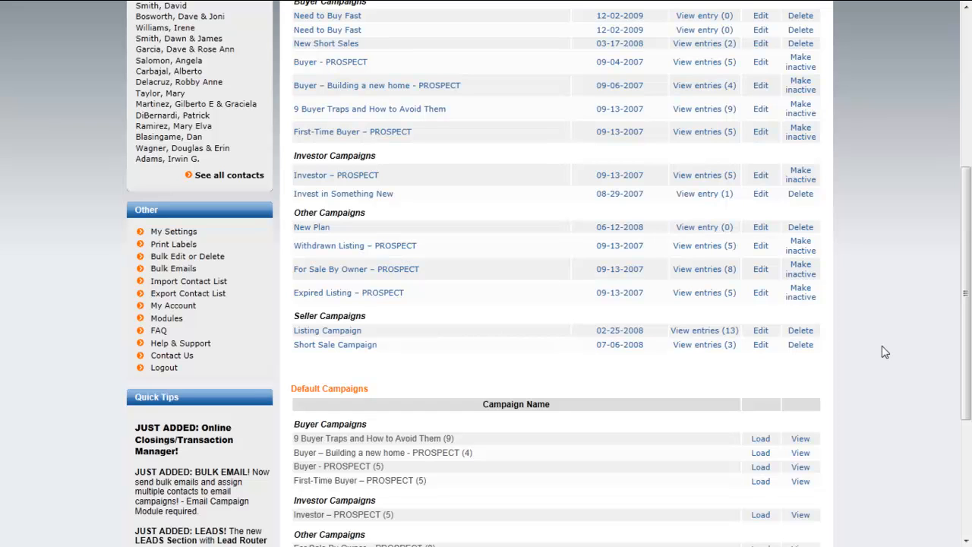
pyautogui.moveTo(408, 361)
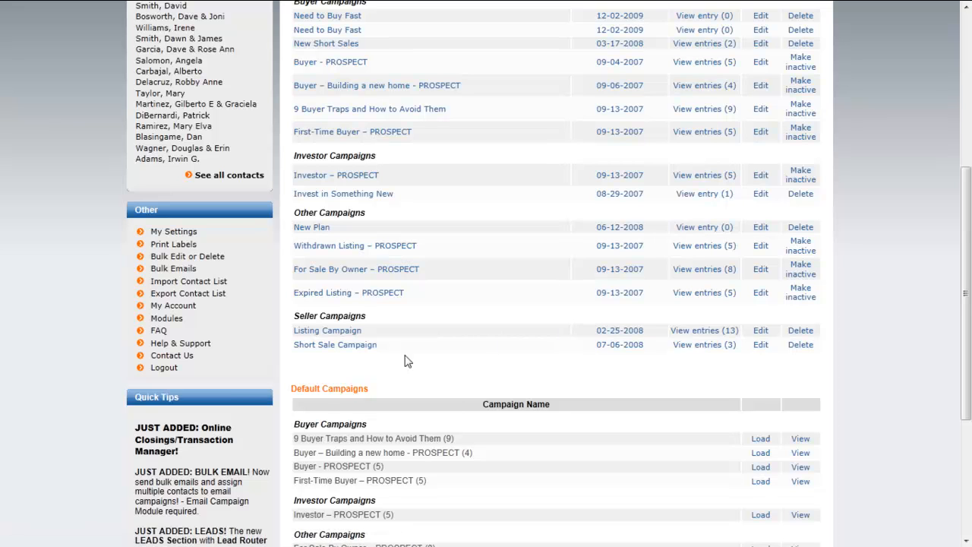
pyautogui.scroll(-3)
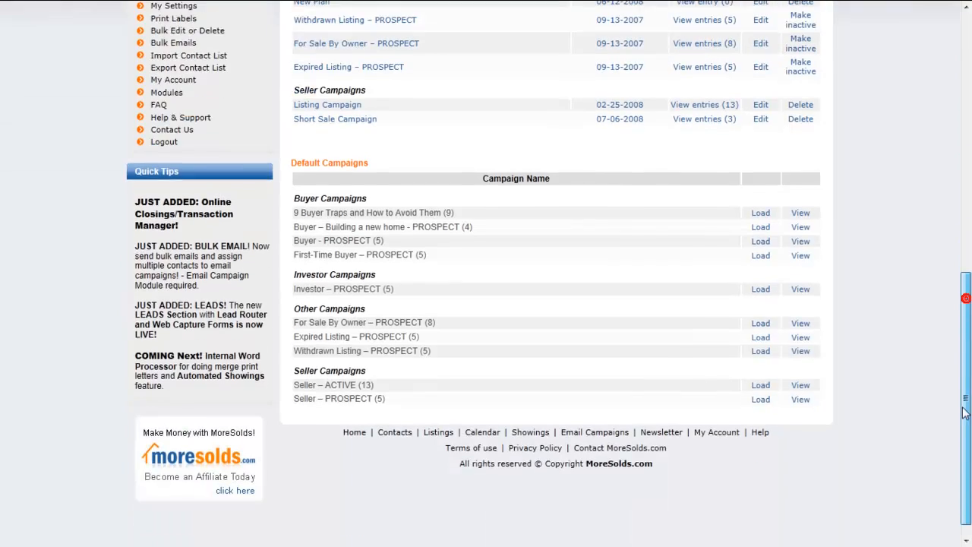
pyautogui.scroll(-3)
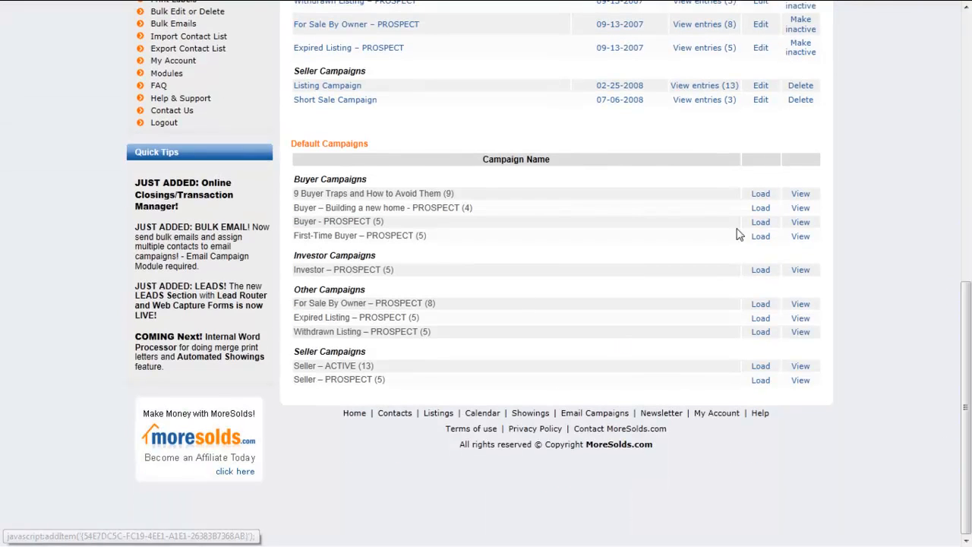
pyautogui.moveTo(760, 413)
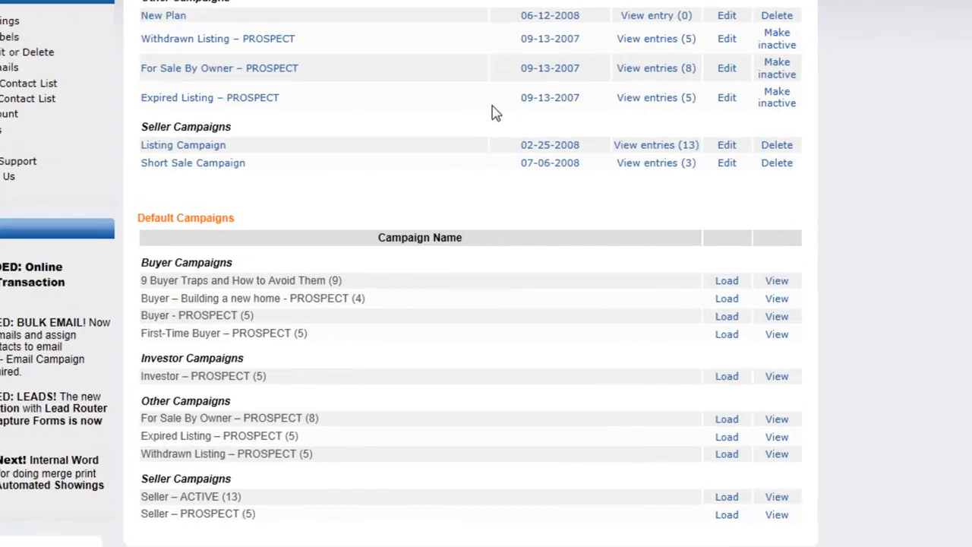
pyautogui.scroll(-3)
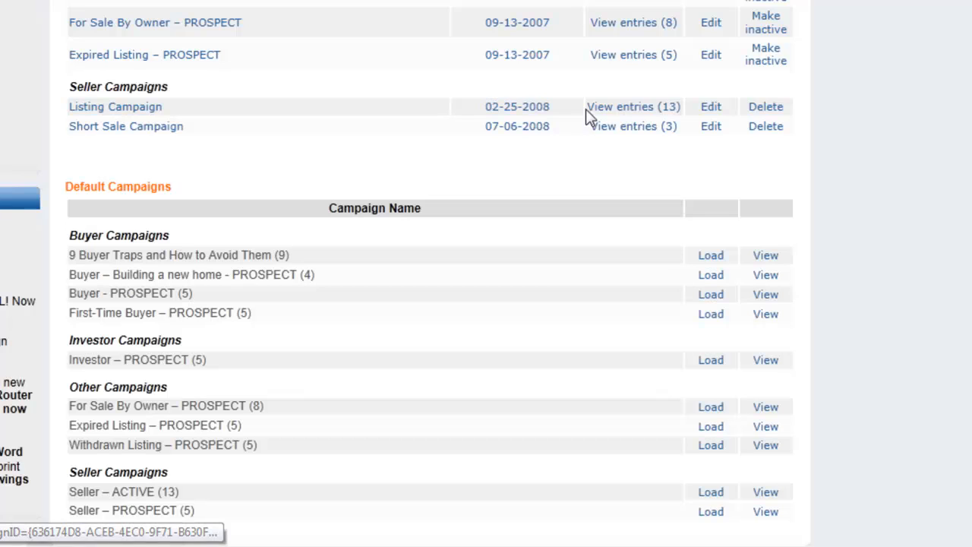
pyautogui.moveTo(635, 112)
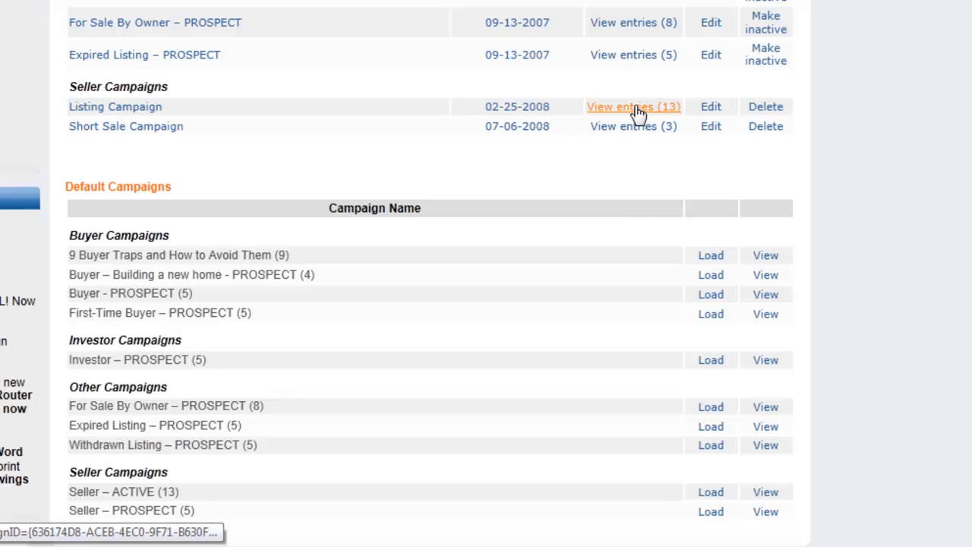
pyautogui.moveTo(650, 114)
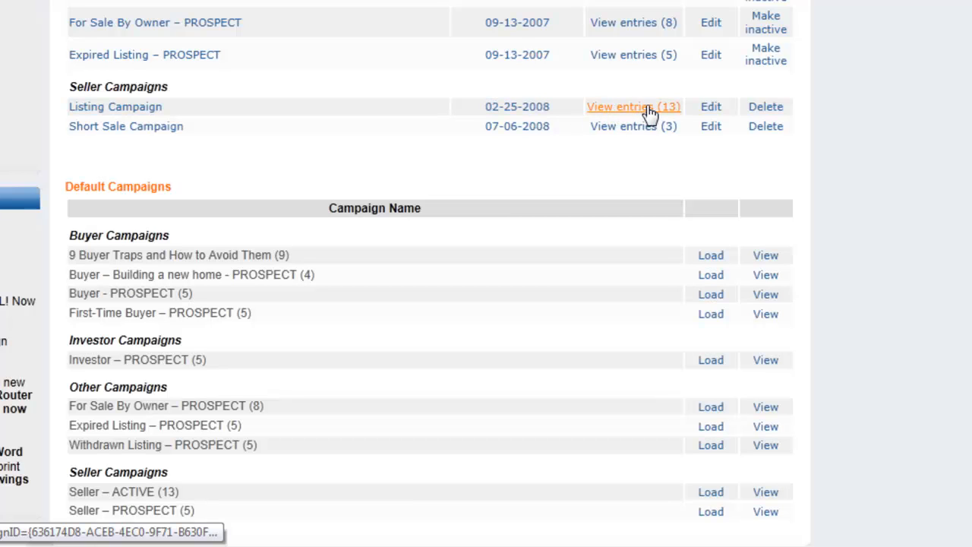
pyautogui.moveTo(668, 110)
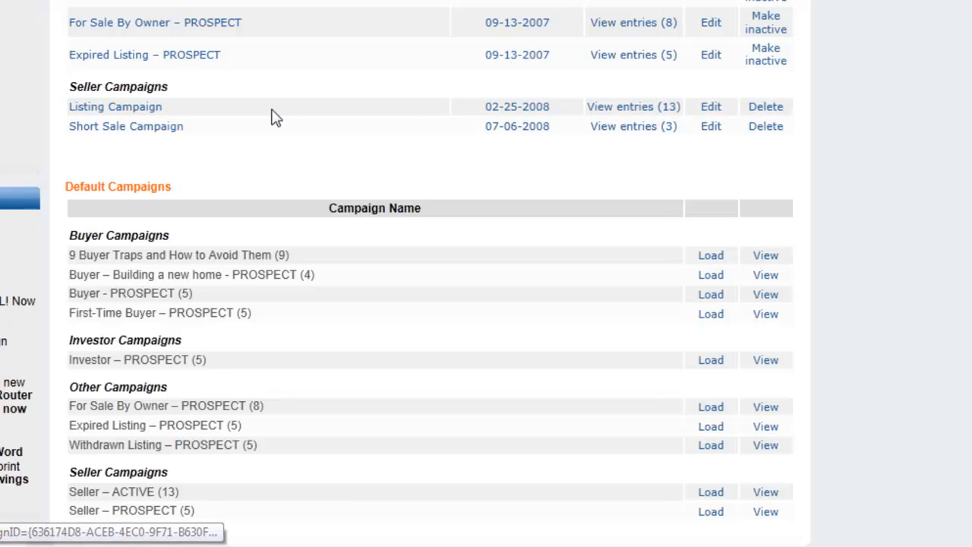
pyautogui.moveTo(149, 118)
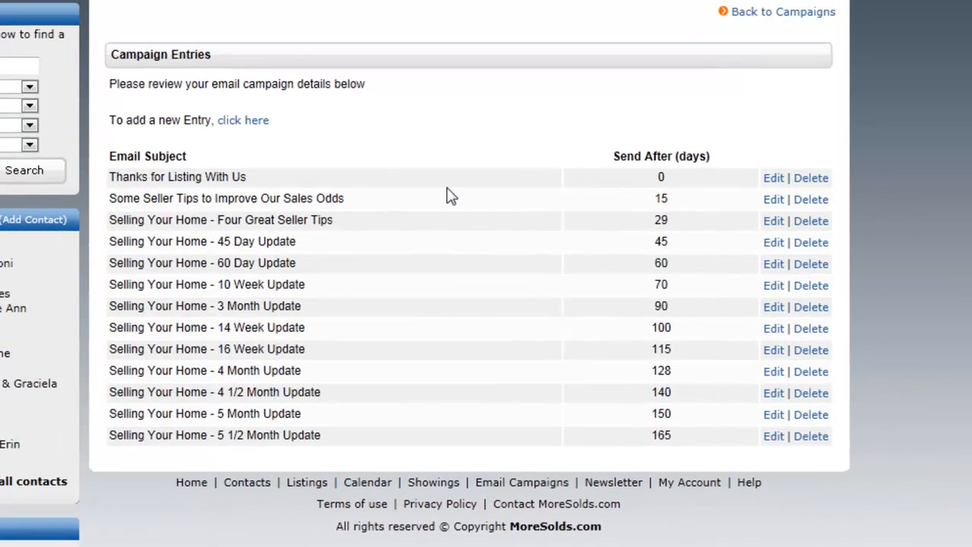
pyautogui.moveTo(152, 92)
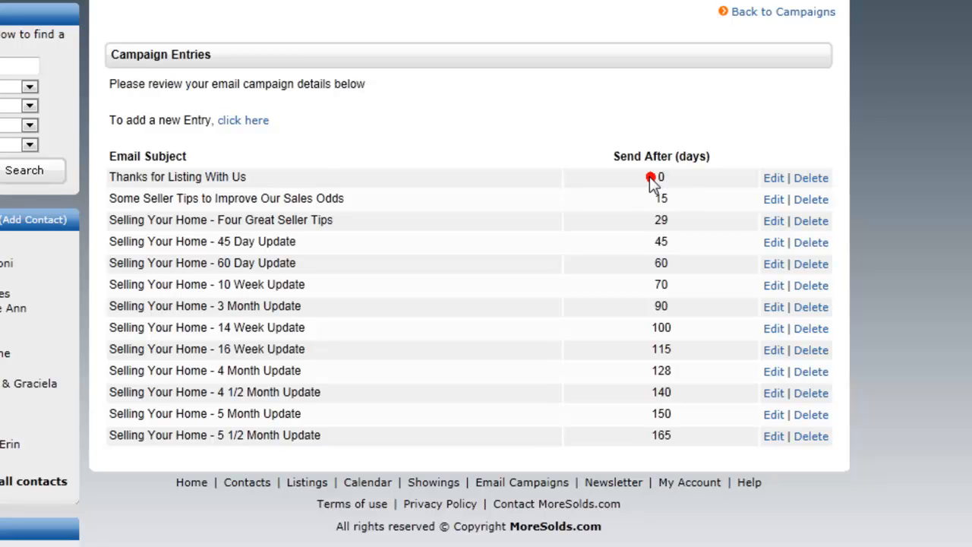
pyautogui.moveTo(353, 205)
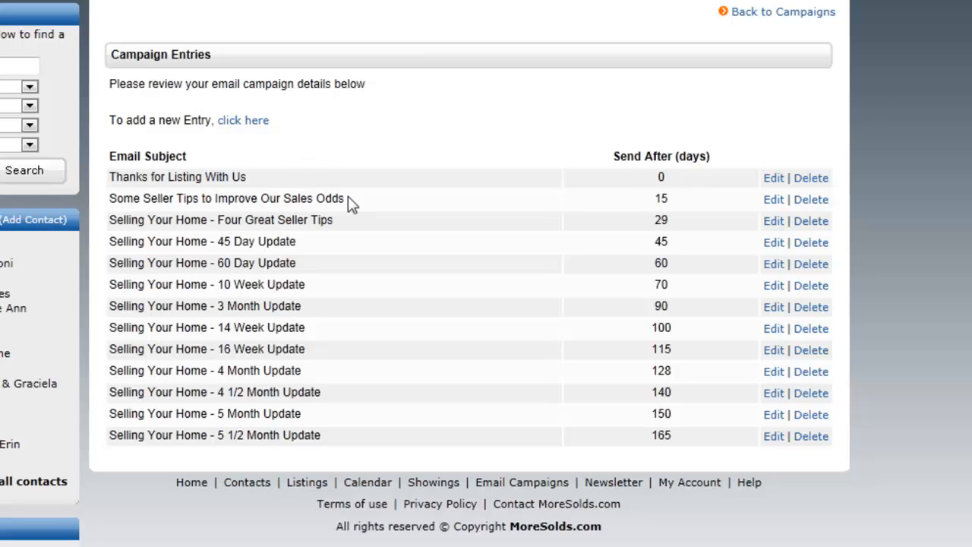
pyautogui.moveTo(676, 209)
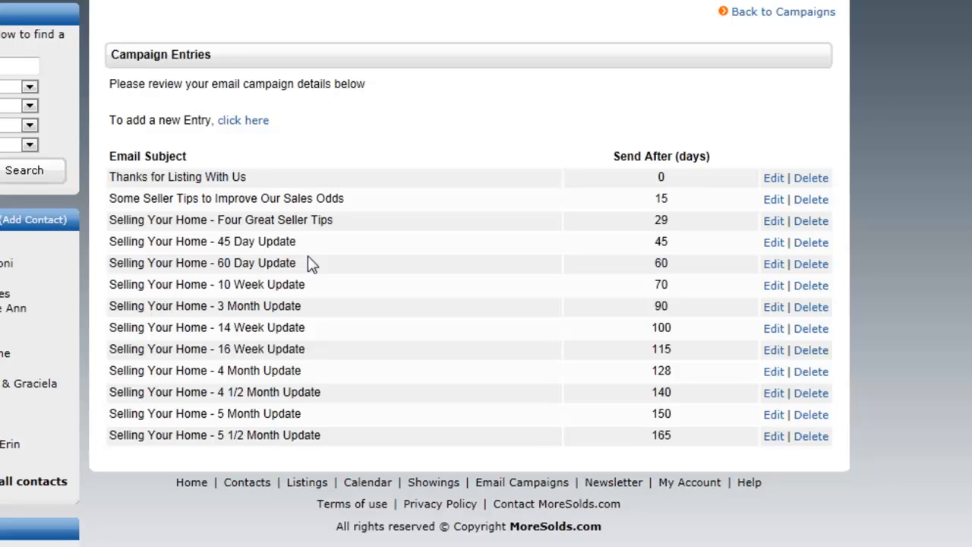
pyautogui.moveTo(774, 178)
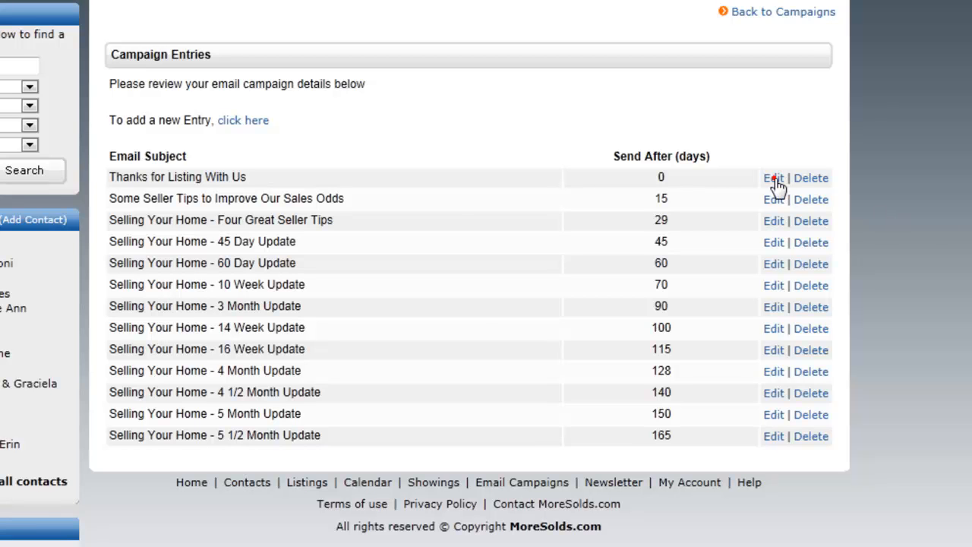
pyautogui.click(771, 177)
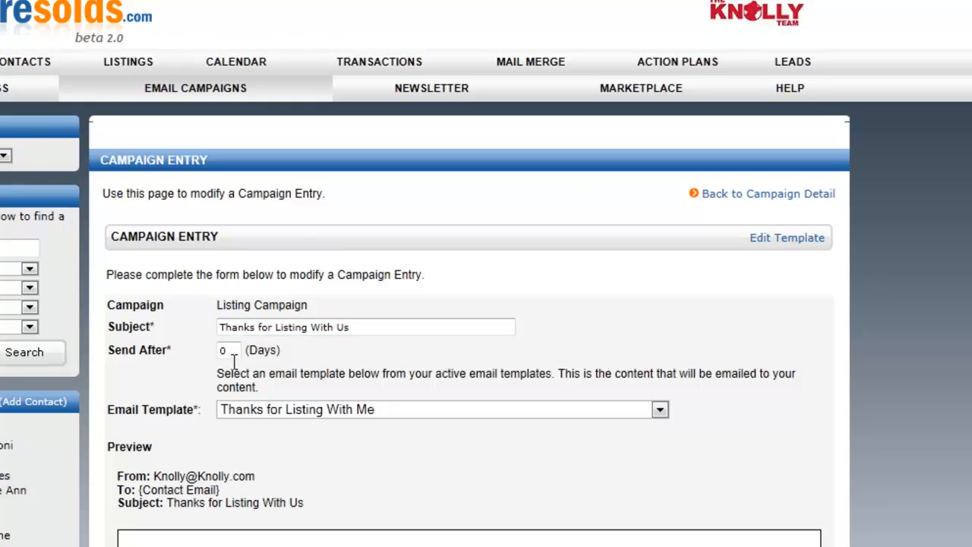
pyautogui.click(228, 350)
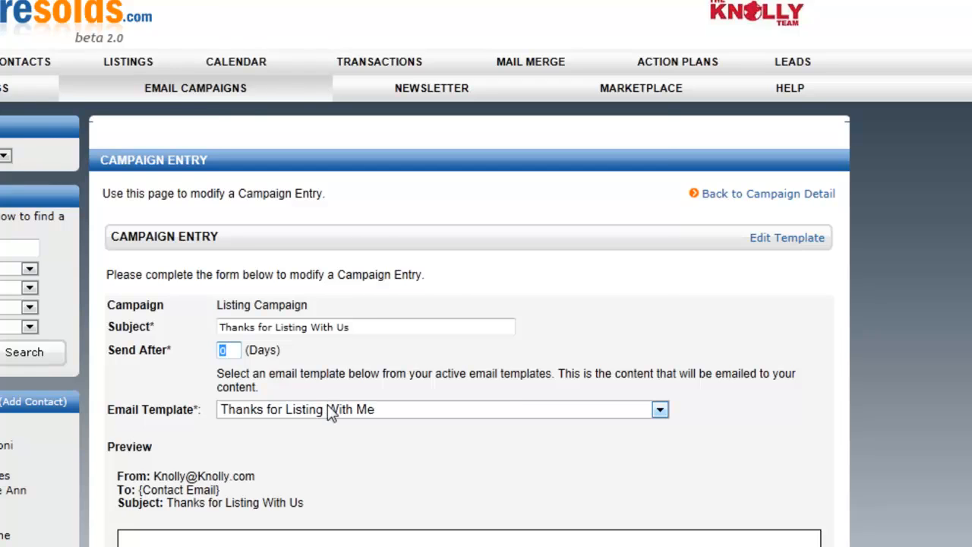
pyautogui.click(660, 410)
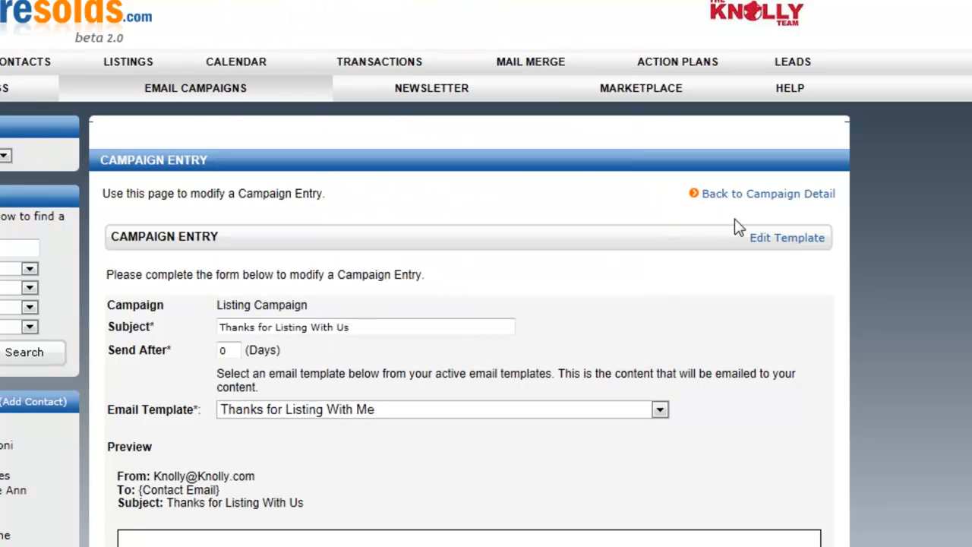
pyautogui.click(769, 193)
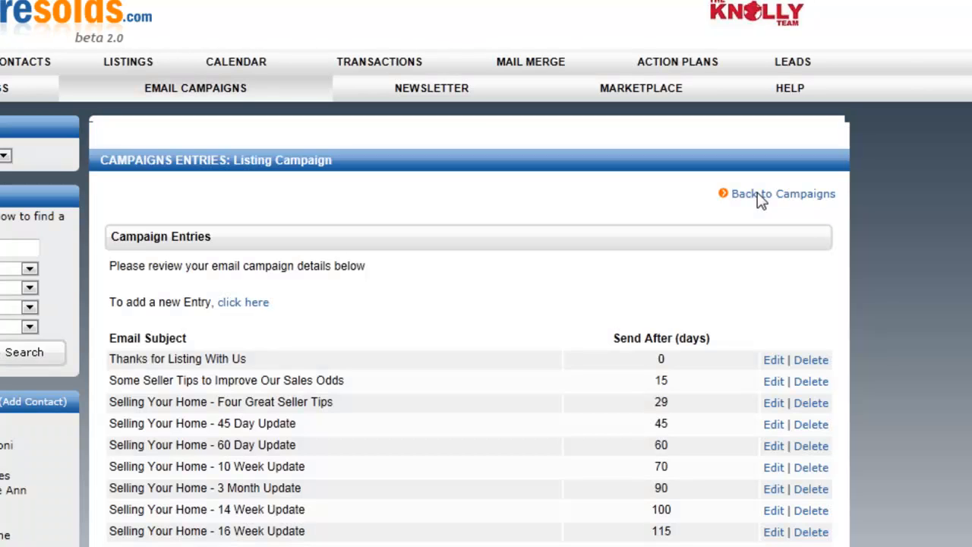
pyautogui.moveTo(752, 325)
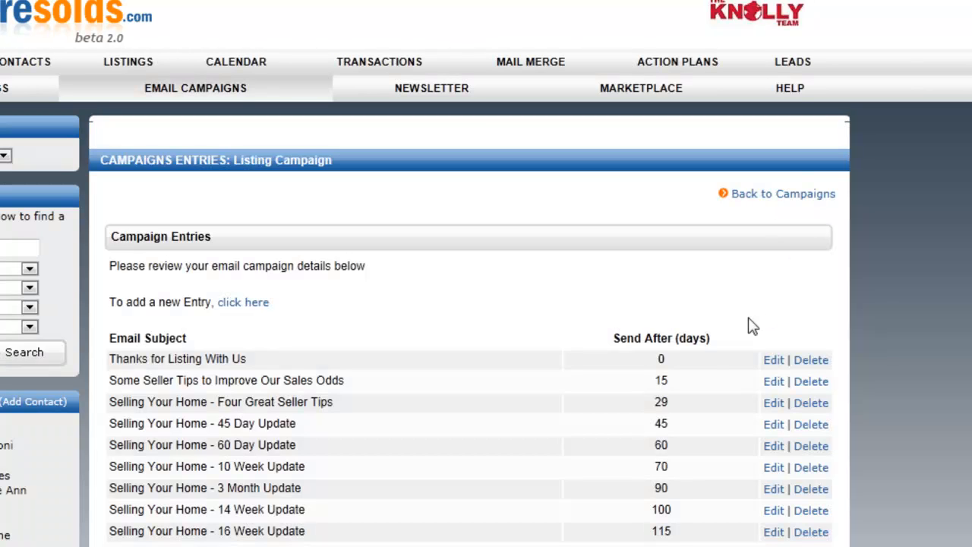
# Add and save a Listing Campaign entry using the '9 Buyer Traps – Tip #9' template
pyautogui.scroll(-3)
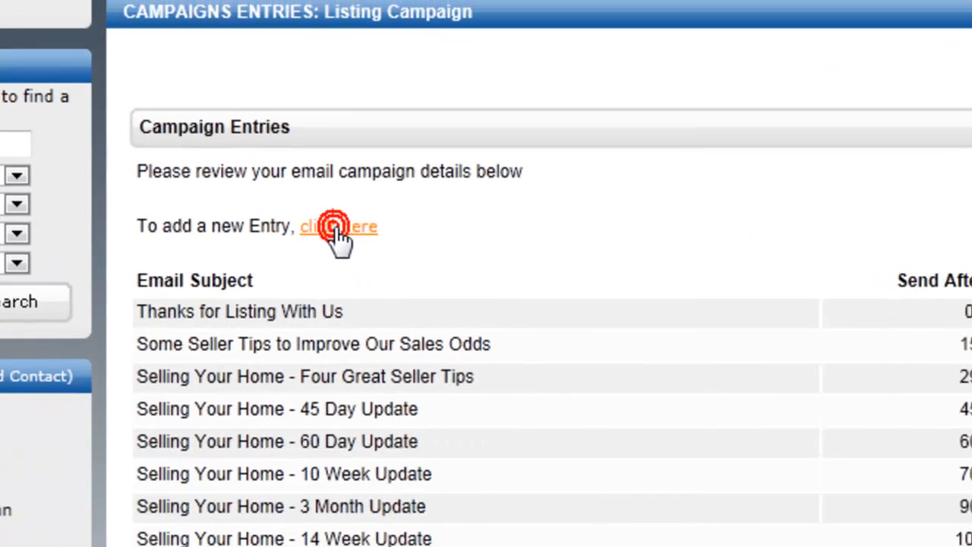
pyautogui.click(337, 226)
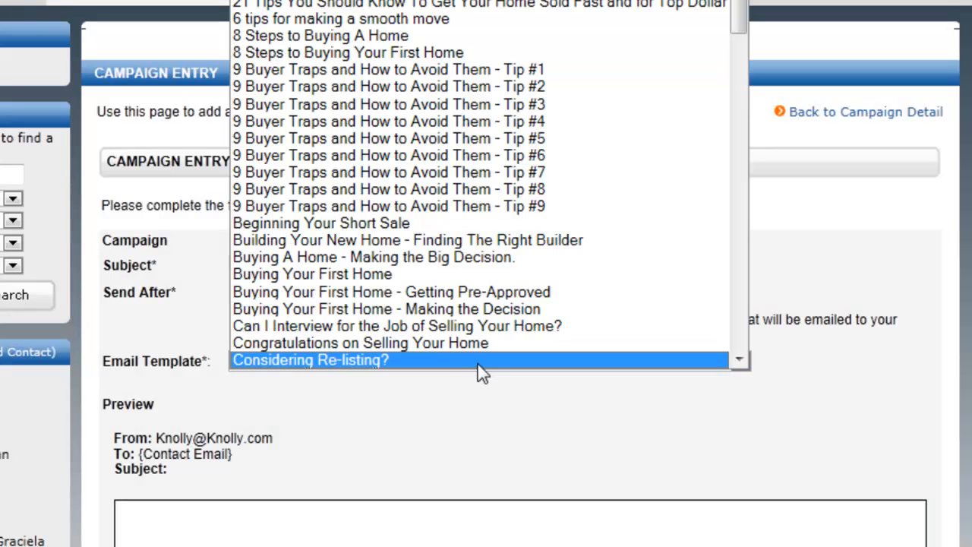
pyautogui.moveTo(453, 206)
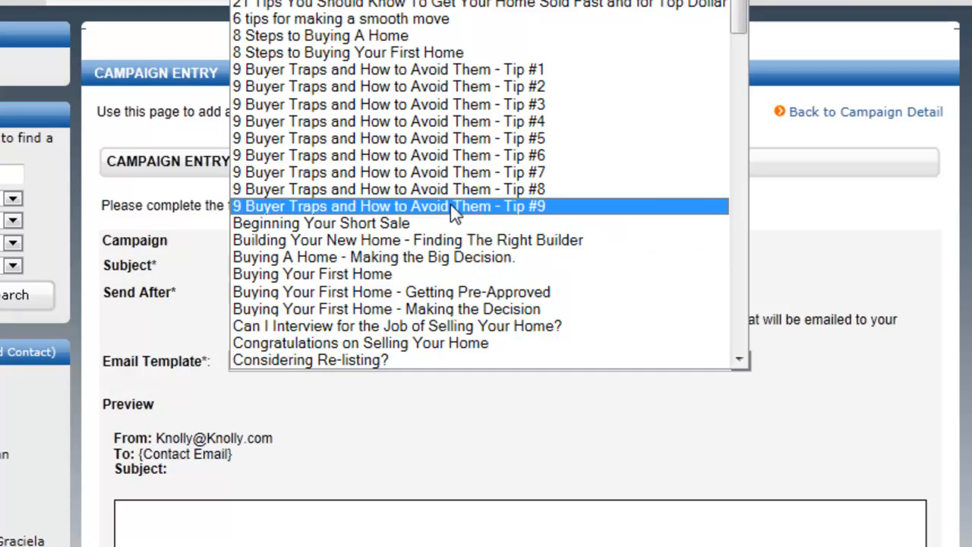
pyautogui.click(389, 207)
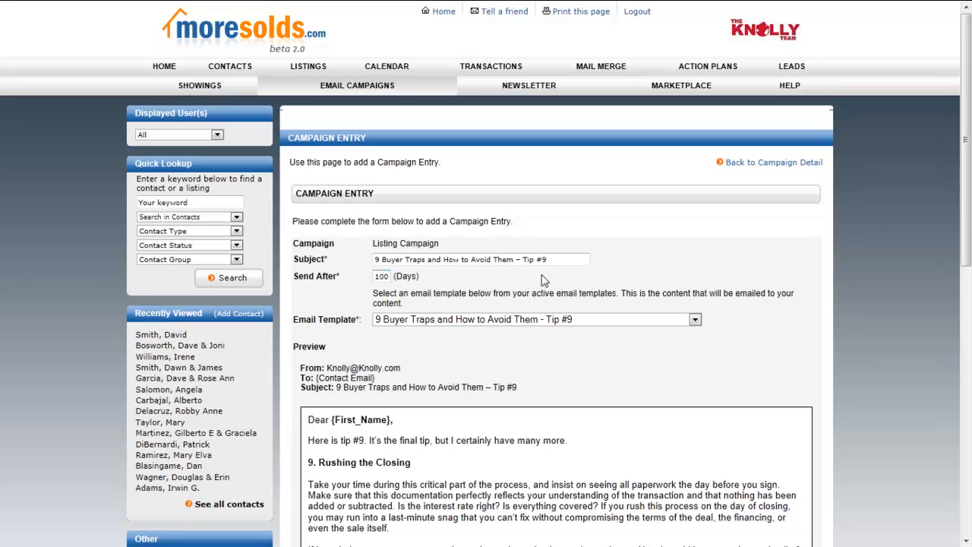
pyautogui.scroll(-3)
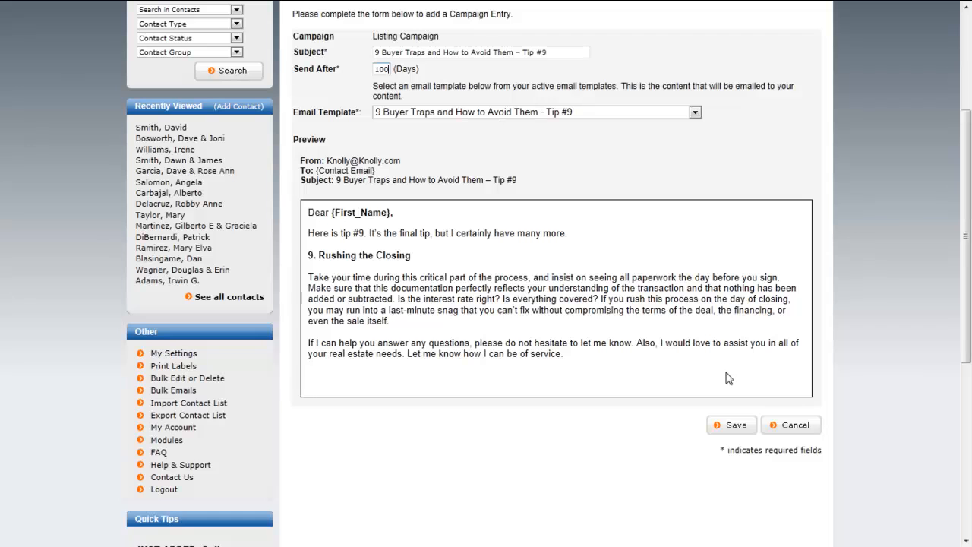
pyautogui.click(731, 425)
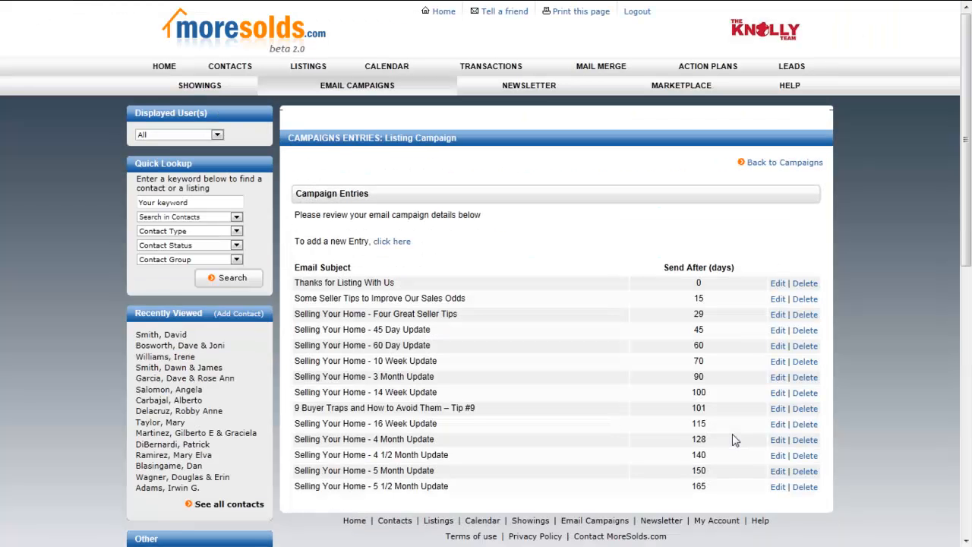
pyautogui.moveTo(713, 416)
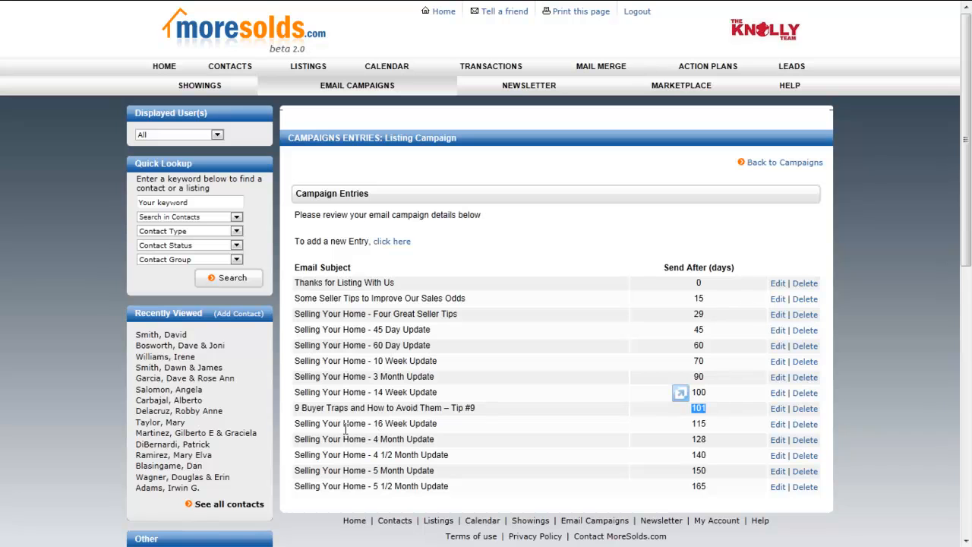
pyautogui.moveTo(711, 419)
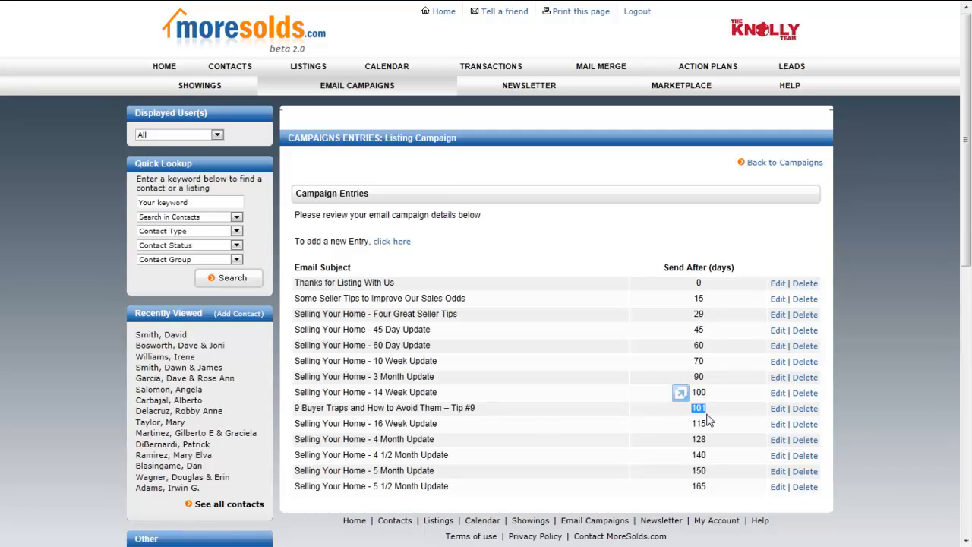
# Delete the Tip #9 buyer traps entry and confirm the deletion
pyautogui.click(805, 407)
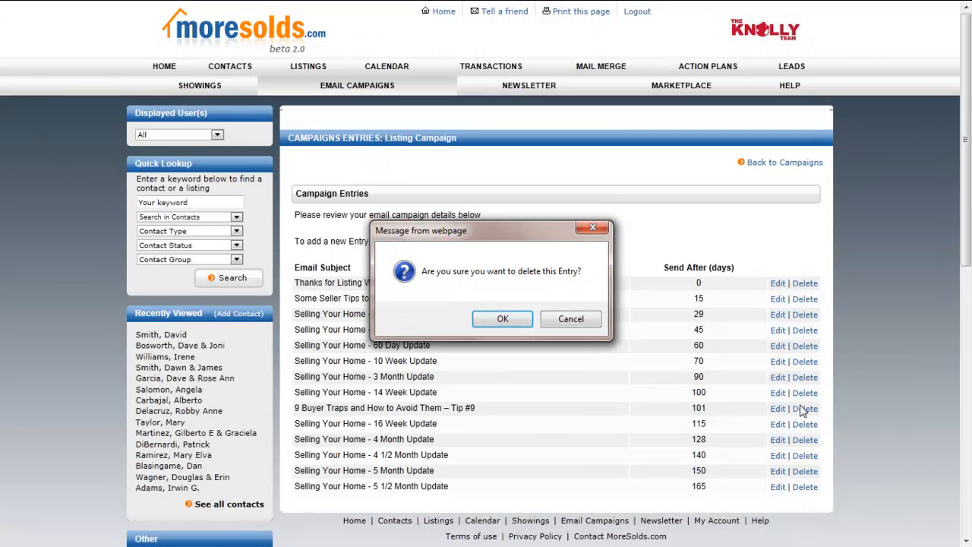
pyautogui.click(501, 319)
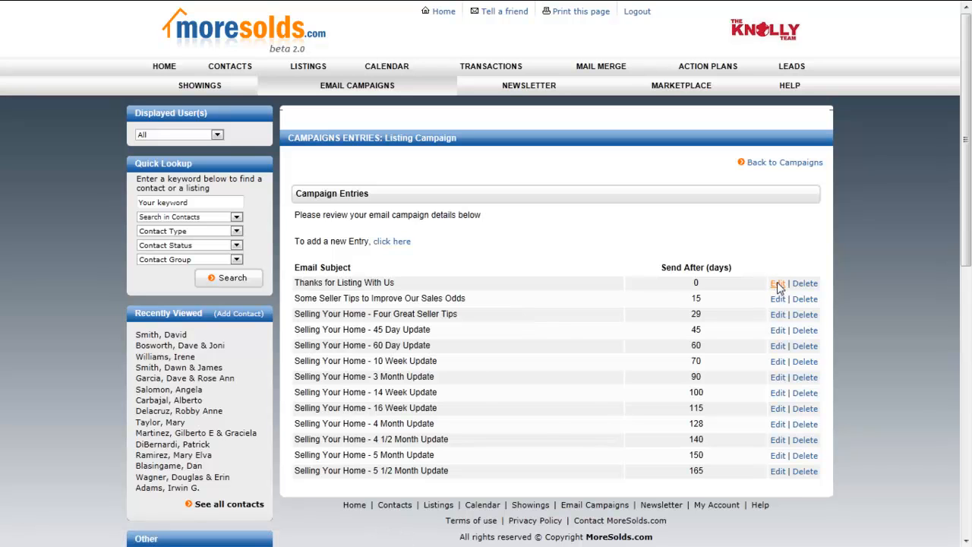
pyautogui.click(777, 283)
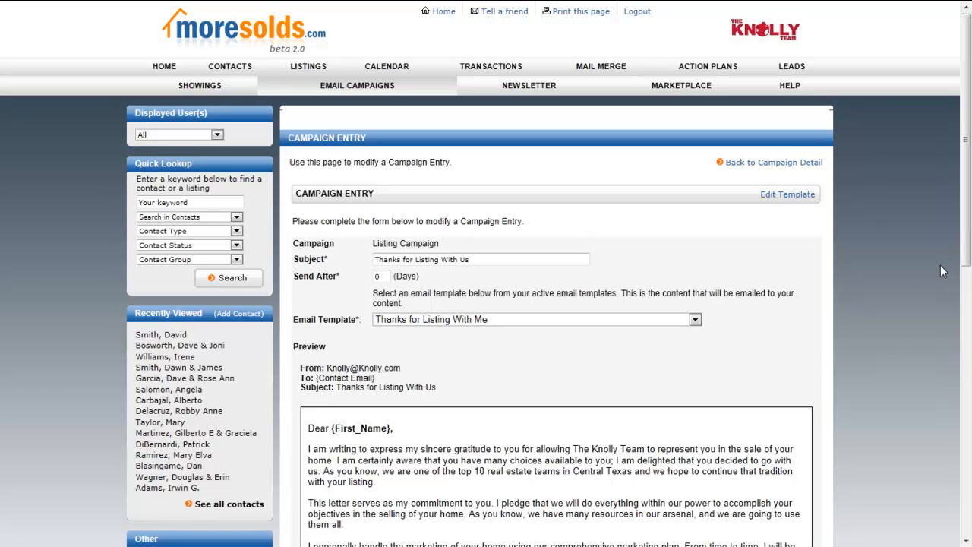
pyautogui.scroll(-3)
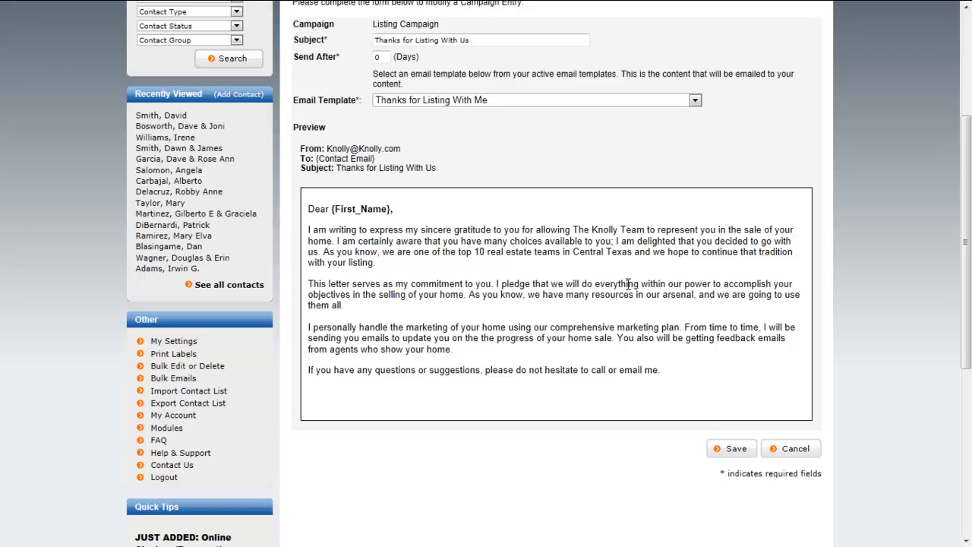
pyautogui.moveTo(741, 404)
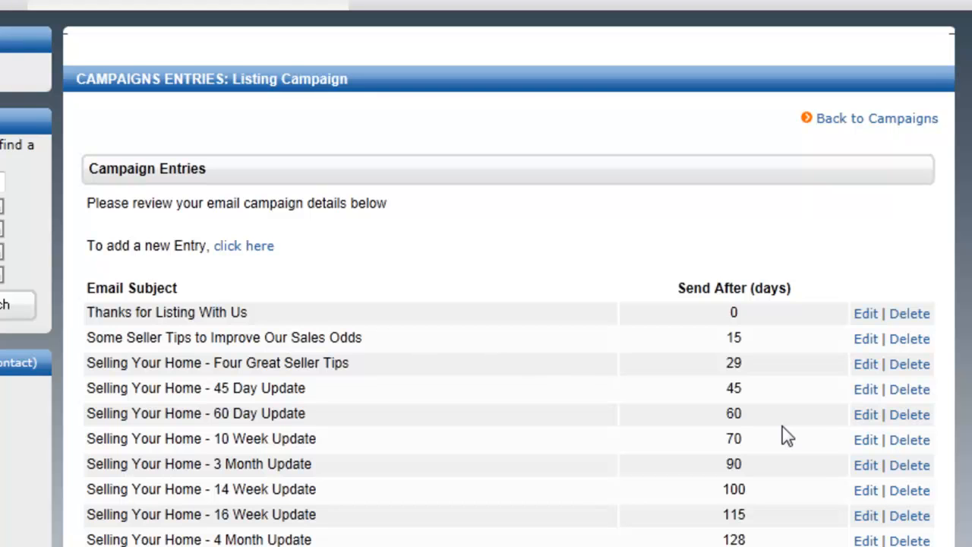
# Return via Back to Campaigns and scroll to the Seller Campaigns section
pyautogui.click(877, 119)
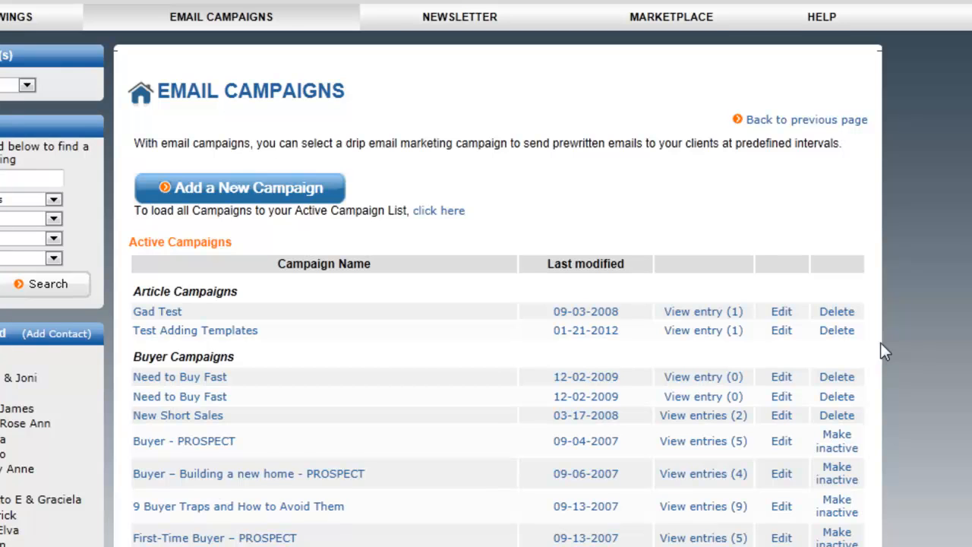
pyautogui.scroll(-3)
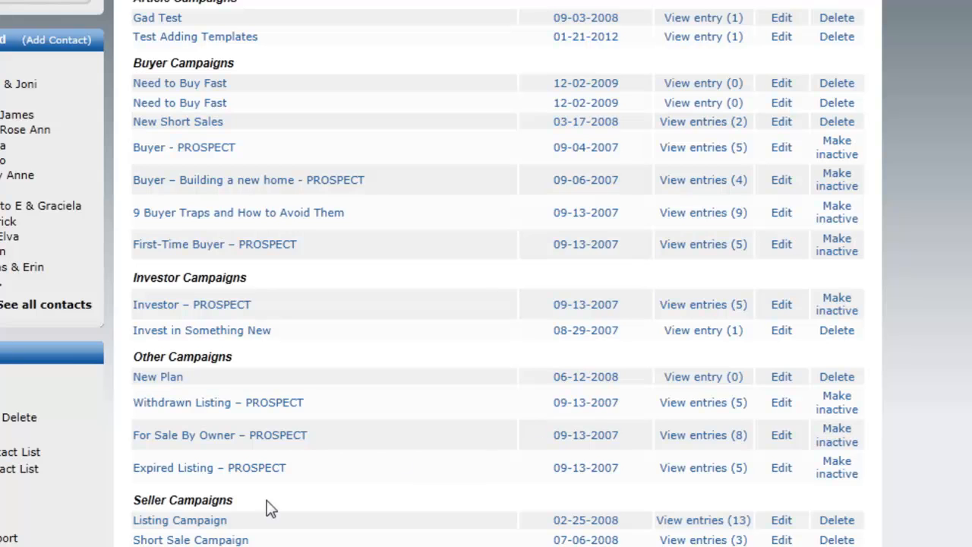
pyautogui.moveTo(585, 520)
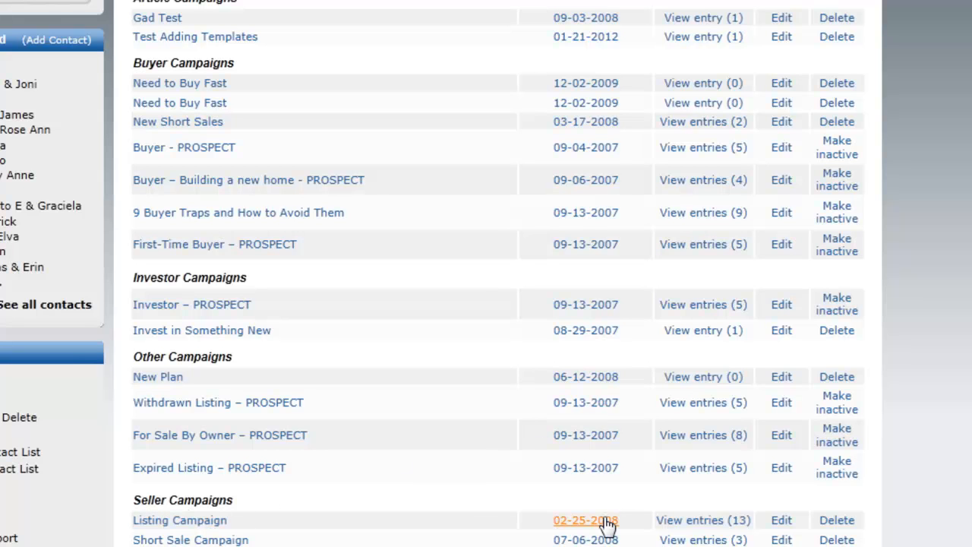